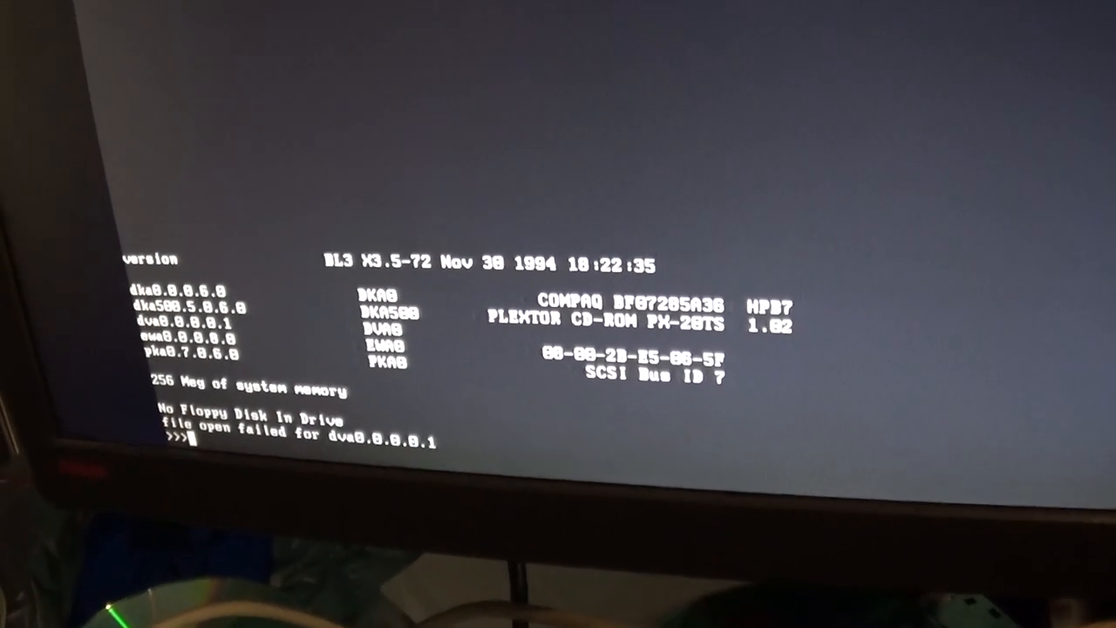
# Step: Issue the boot command so the bootstrap loads from dka0 and Digital UNIX starts
pyautogui.write('boot')
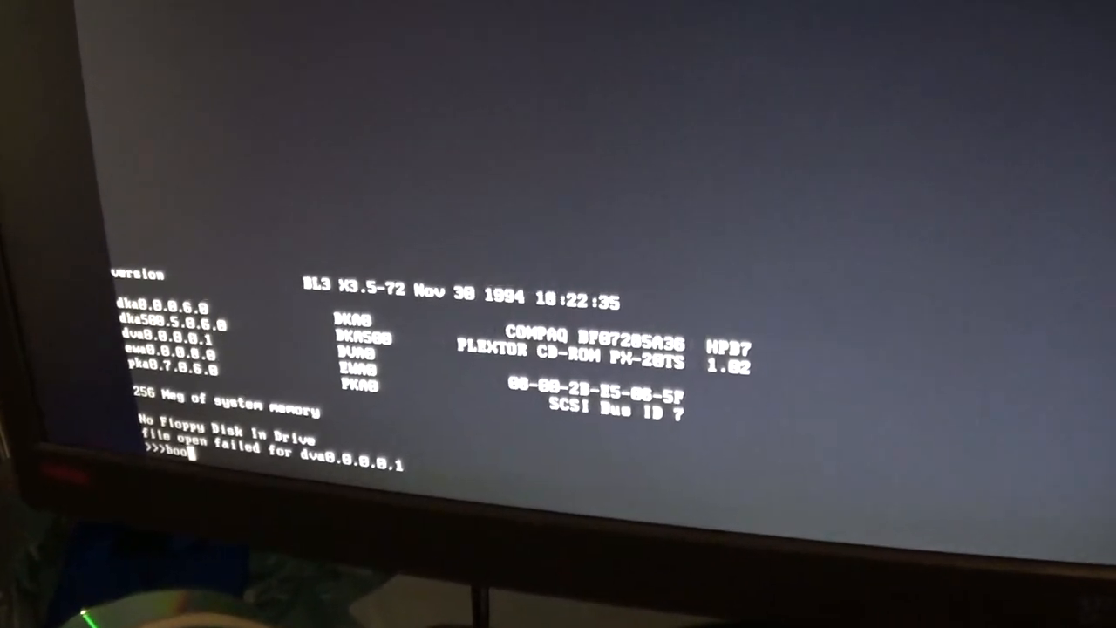
pyautogui.press('Return')
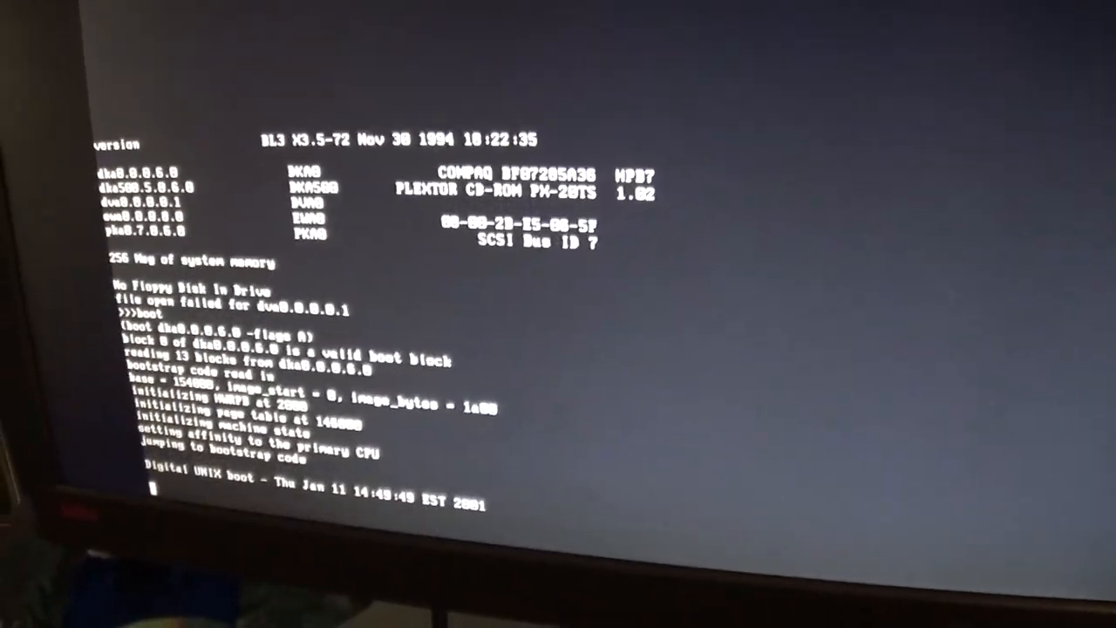